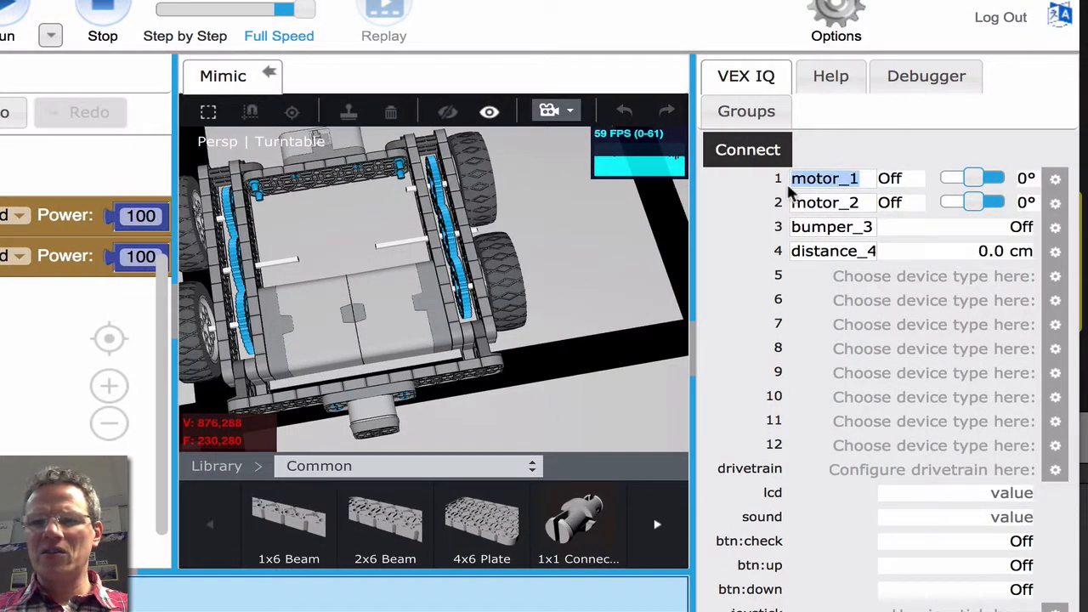
- Rename motor_1 to Left_motor and motor_2 to Right_motor in the device configuration
type("Left")
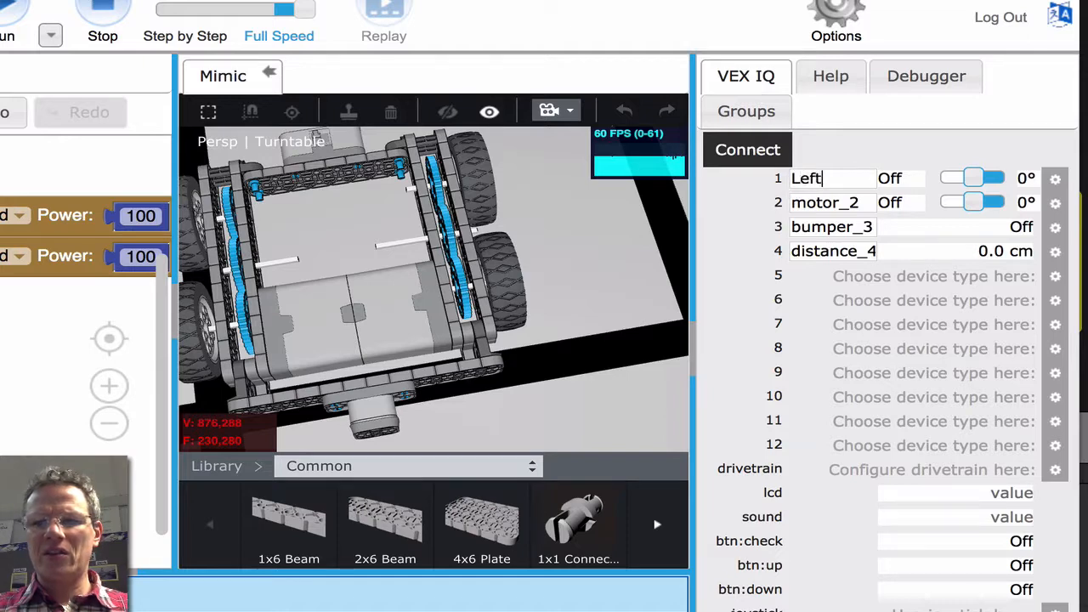
type("motor")
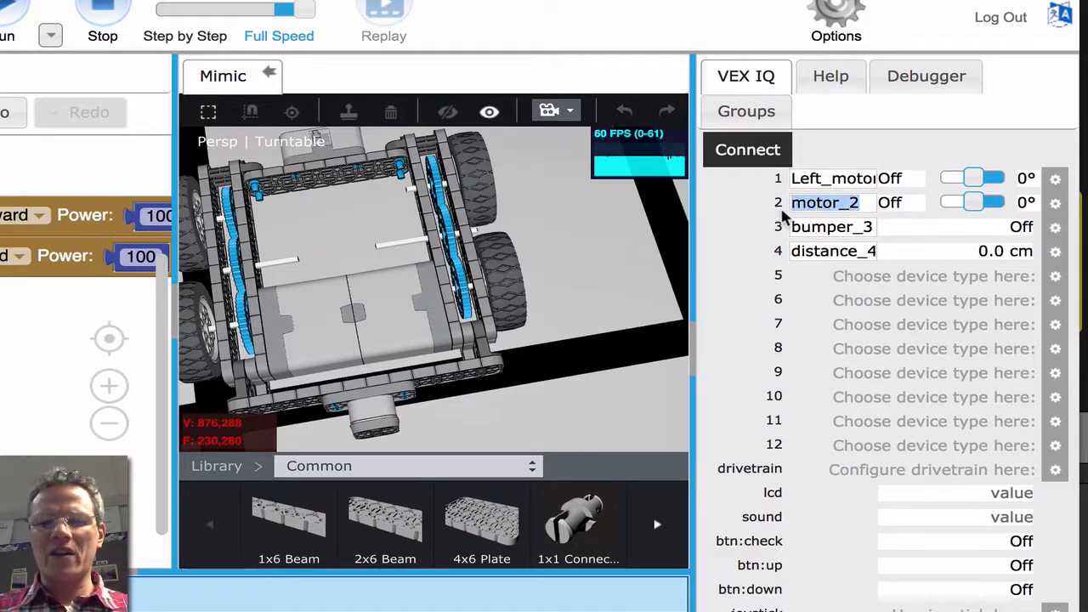
type("ight_motor")
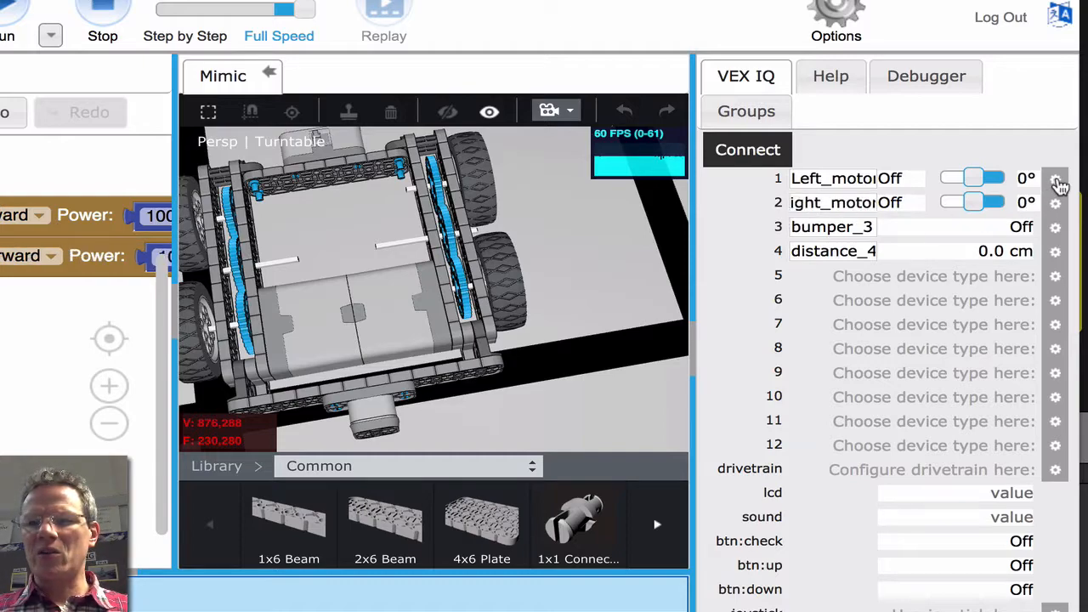
- Give port 1 (Left_motor) the reverse-polarity subtype and keep port 2 (Right_motor) as Motor
left_click(1056, 178)
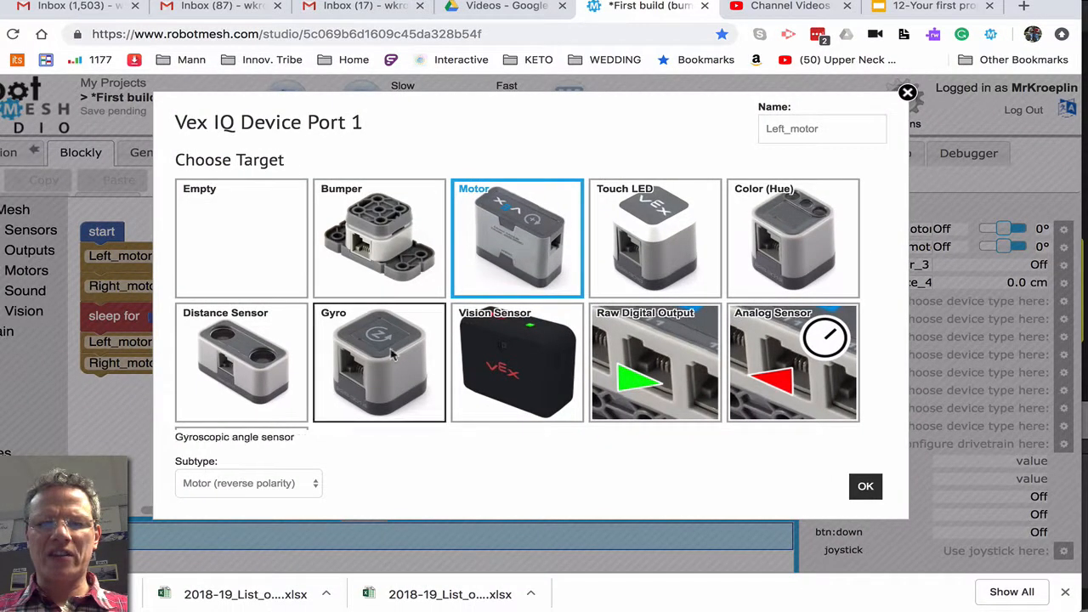
left_click(249, 483)
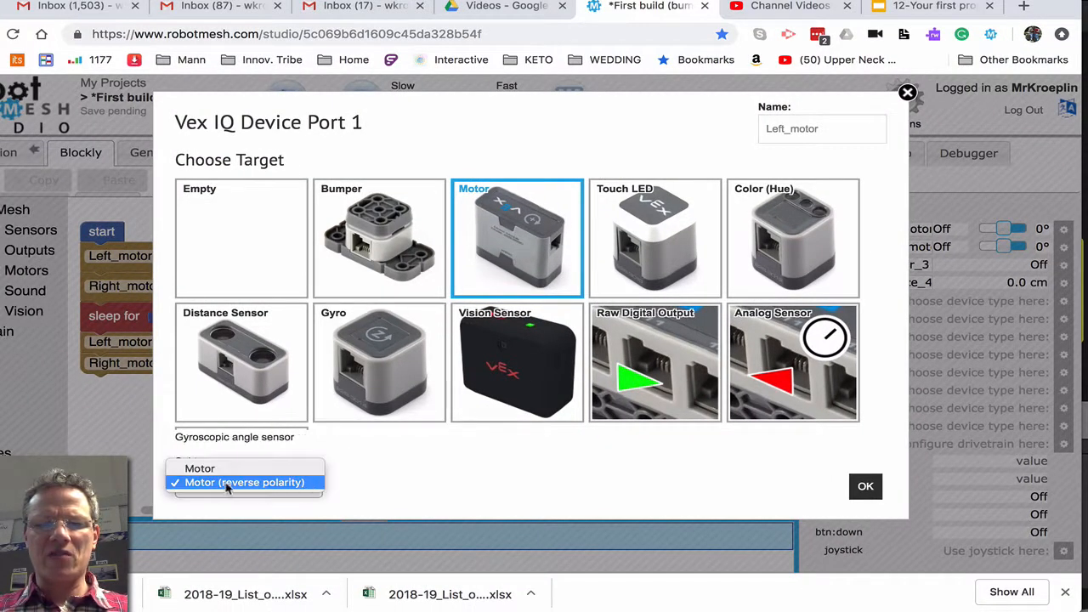
left_click(244, 482)
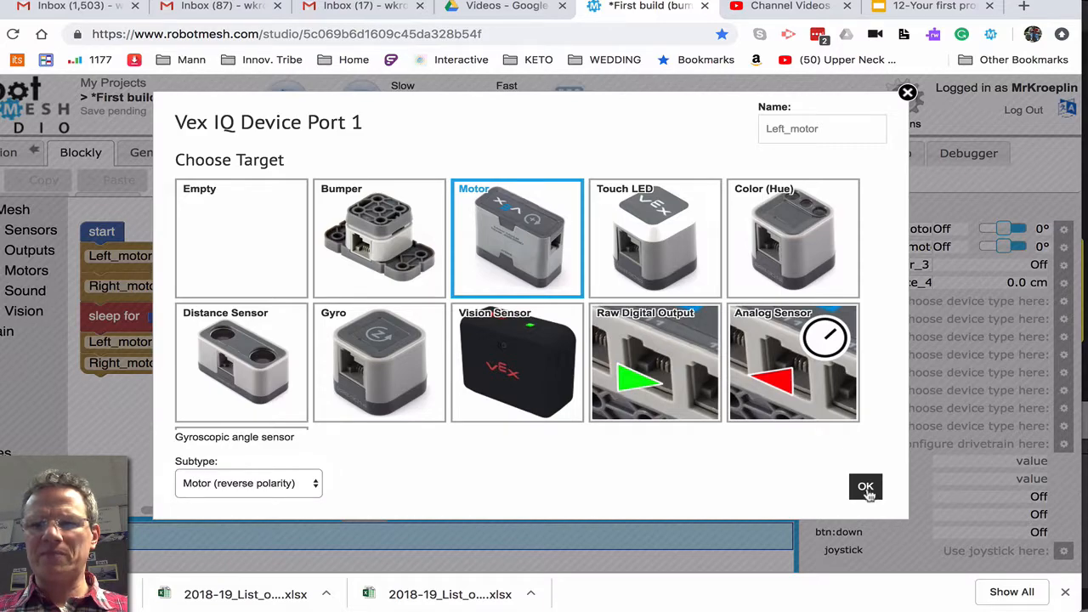
left_click(865, 486)
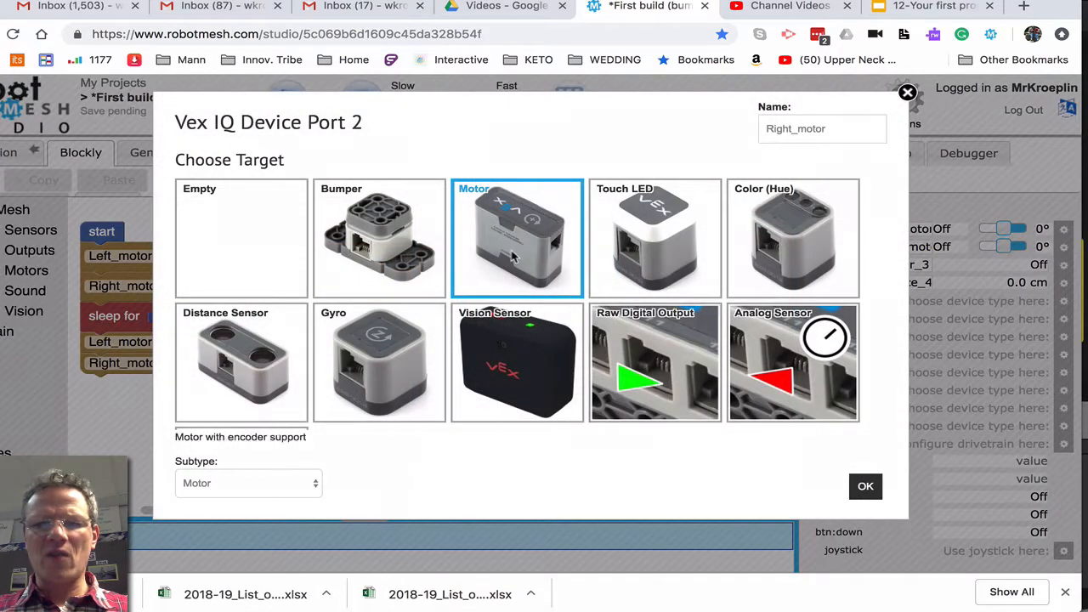
left_click(248, 483)
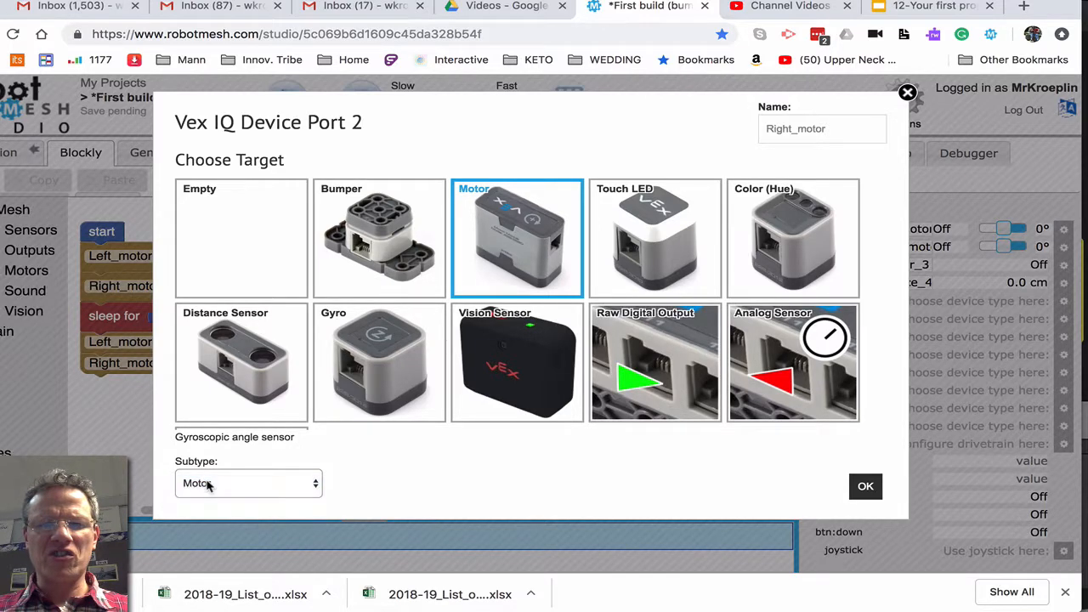
left_click(864, 485)
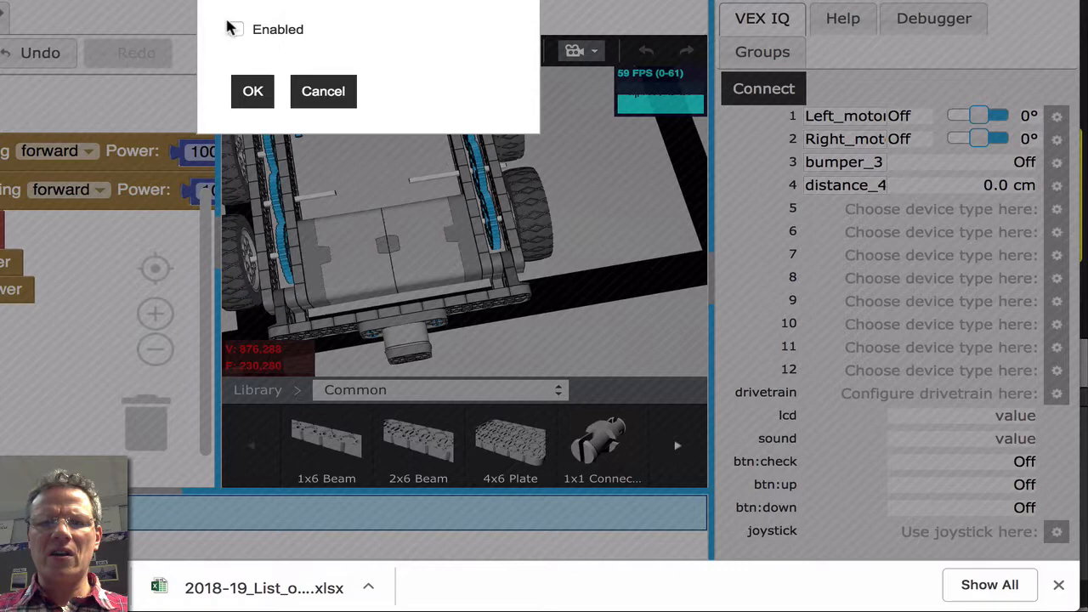
- Enable drivetrain dt using reversed Left_motor on the left and Right_motor on the right
left_click(236, 28)
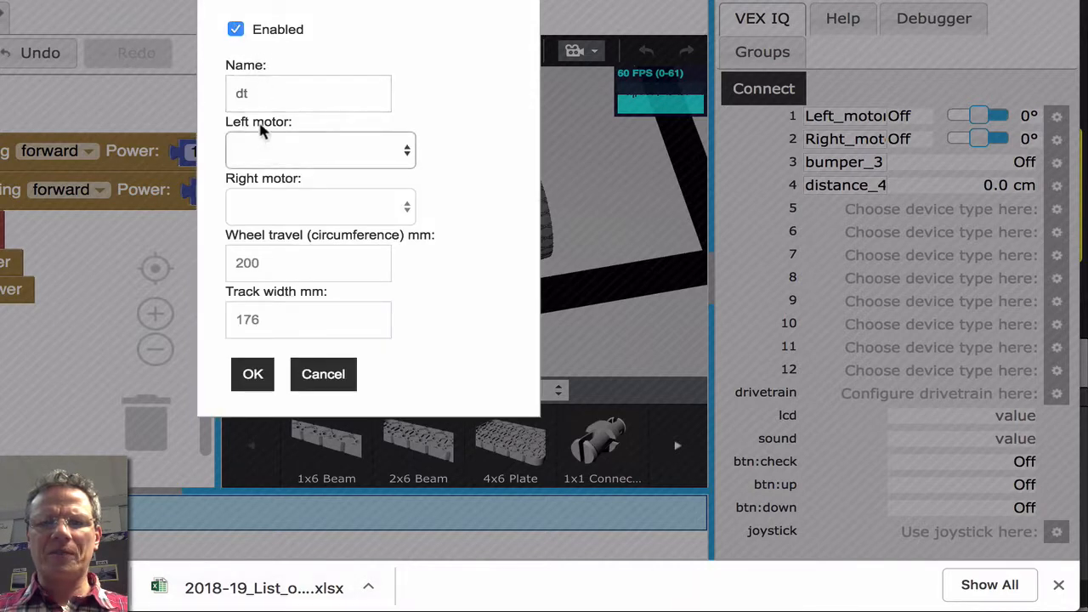
left_click(308, 93)
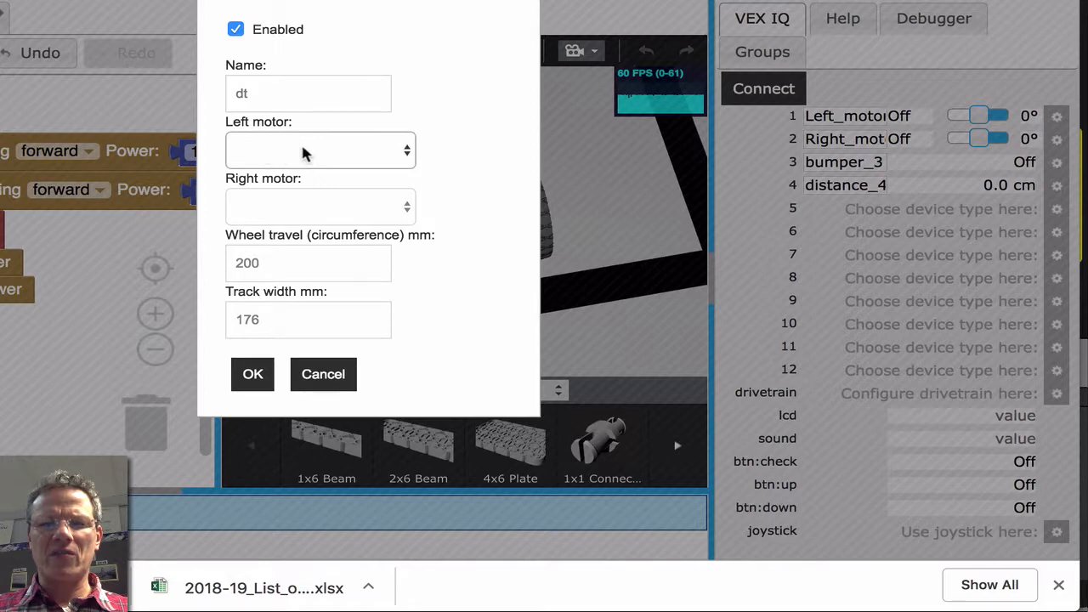
left_click(321, 150)
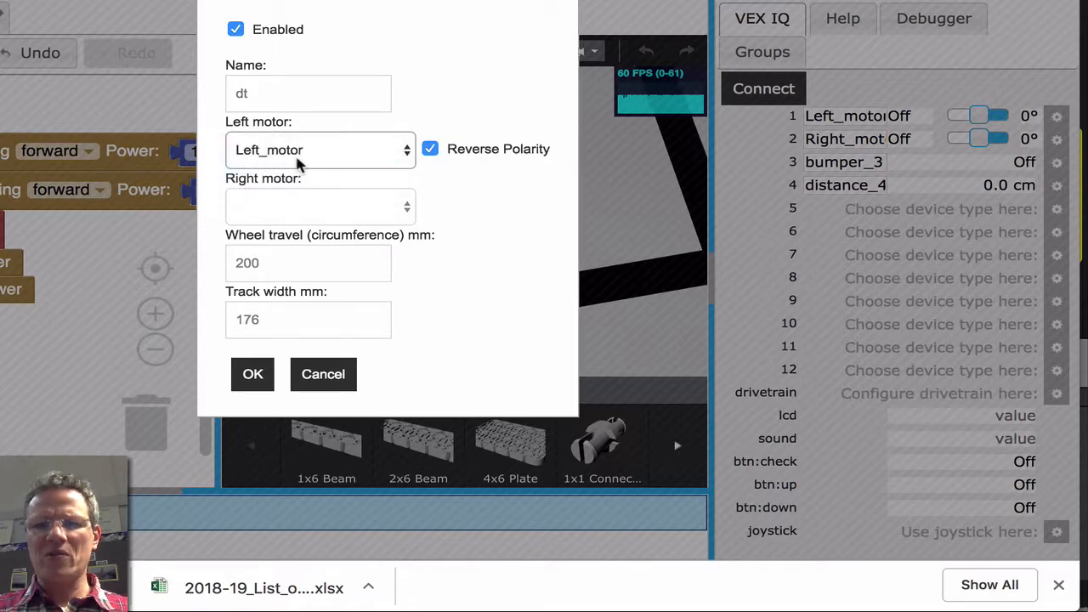
left_click(320, 206)
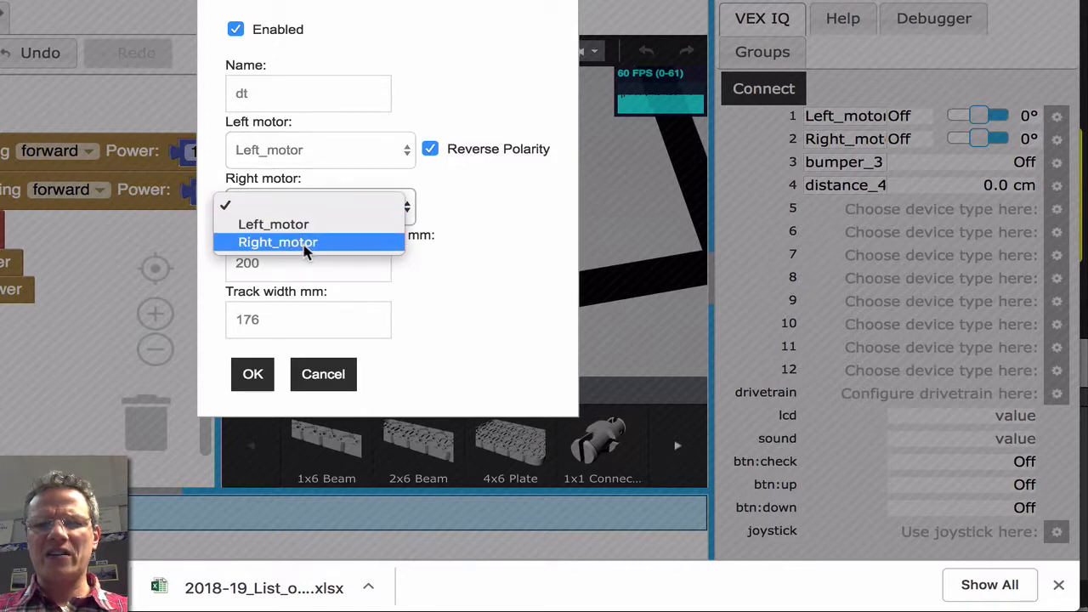
left_click(277, 242)
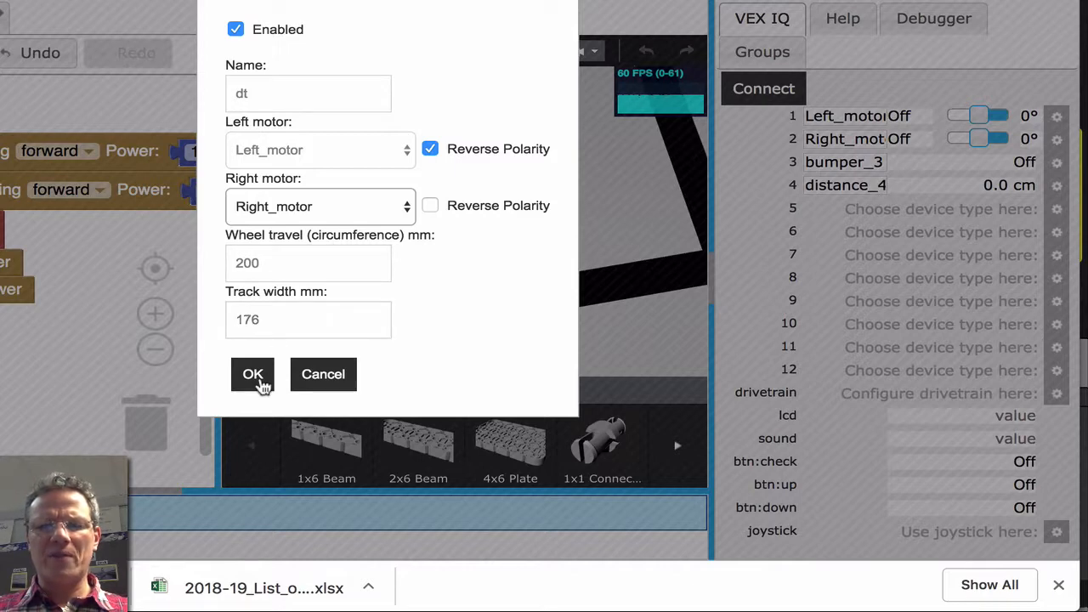
mouse_move(441, 147)
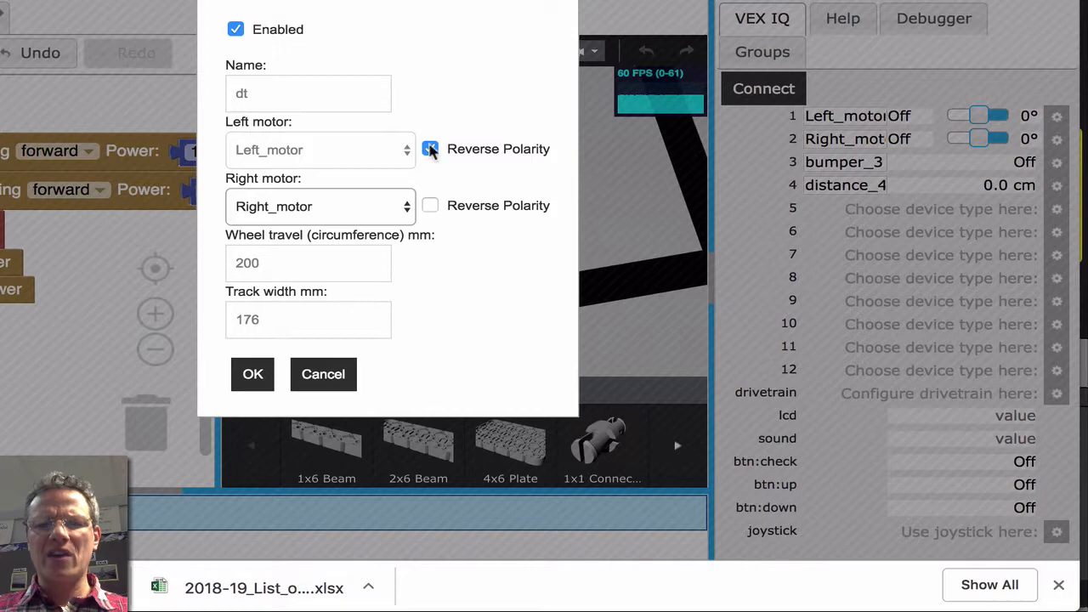
left_click(430, 148)
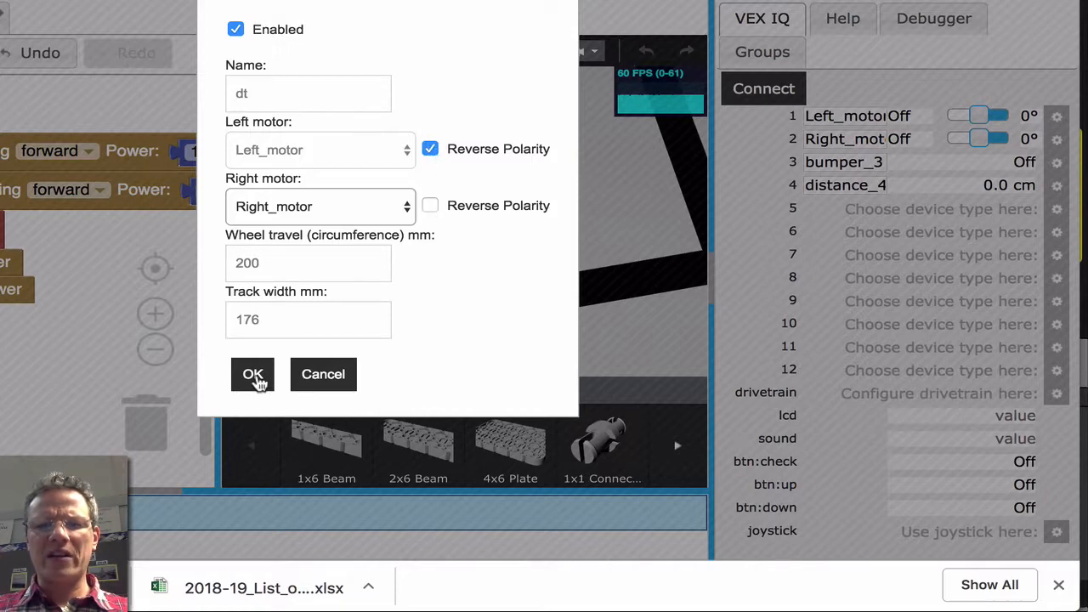
left_click(253, 374)
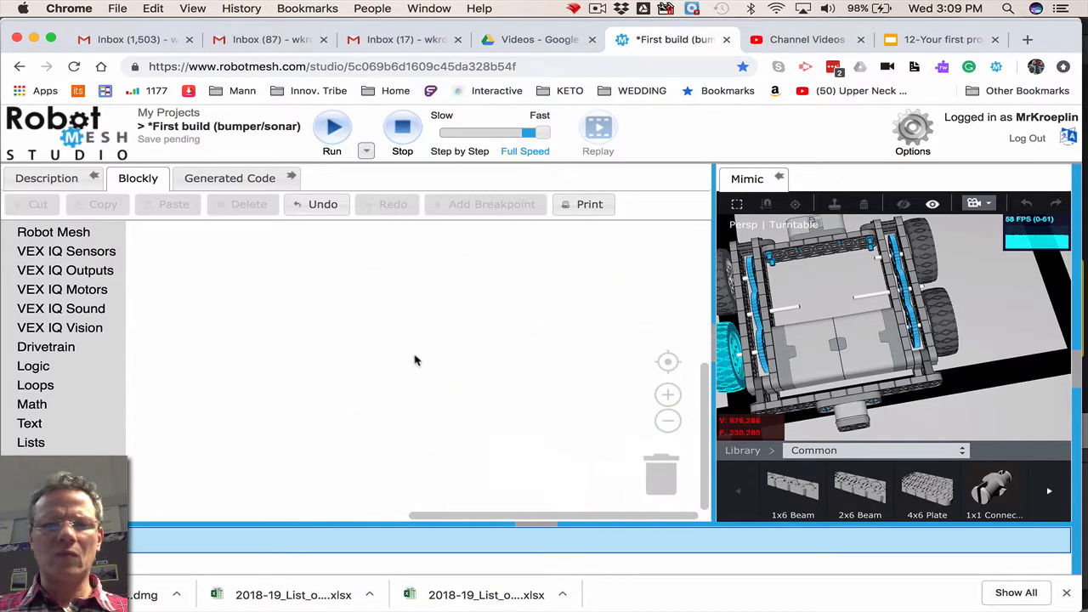
- Add a start block and Drivetrain 'Drive forward until Distance' block, setting distance 500
left_click(53, 232)
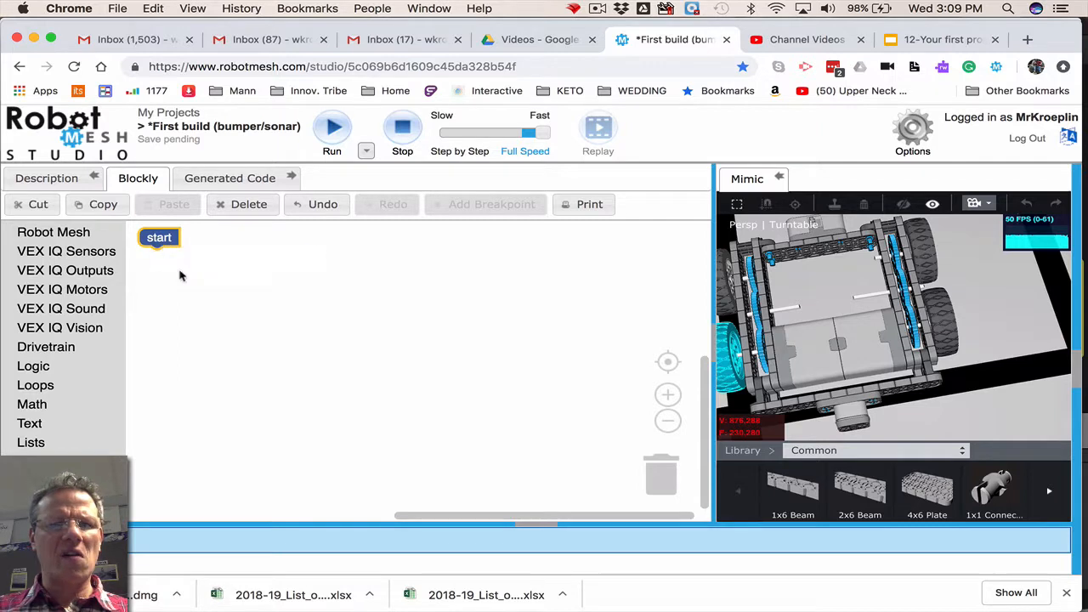
left_click(46, 347)
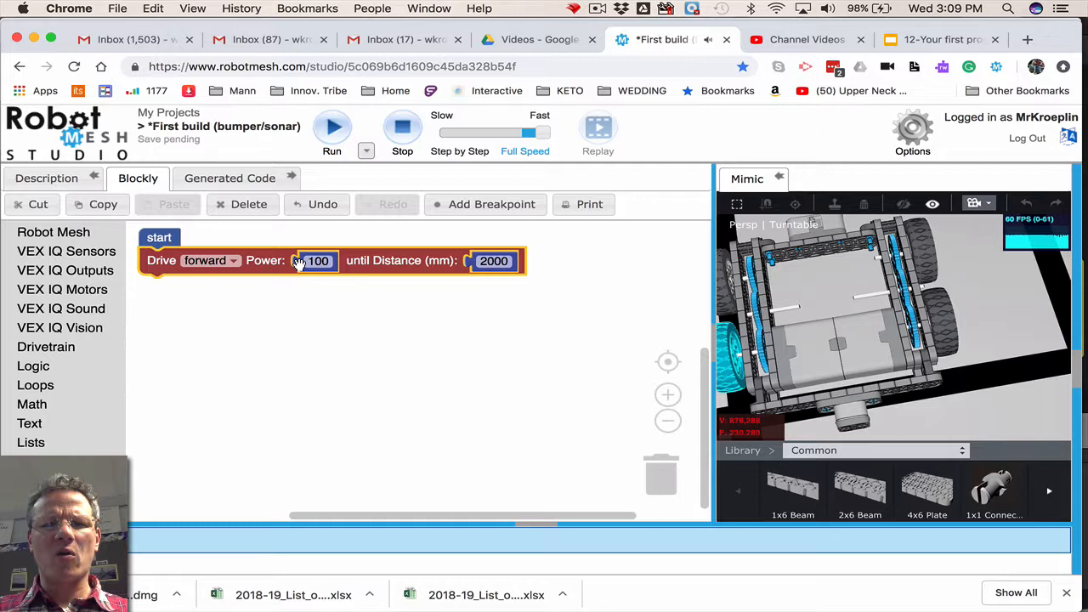
left_click(494, 261)
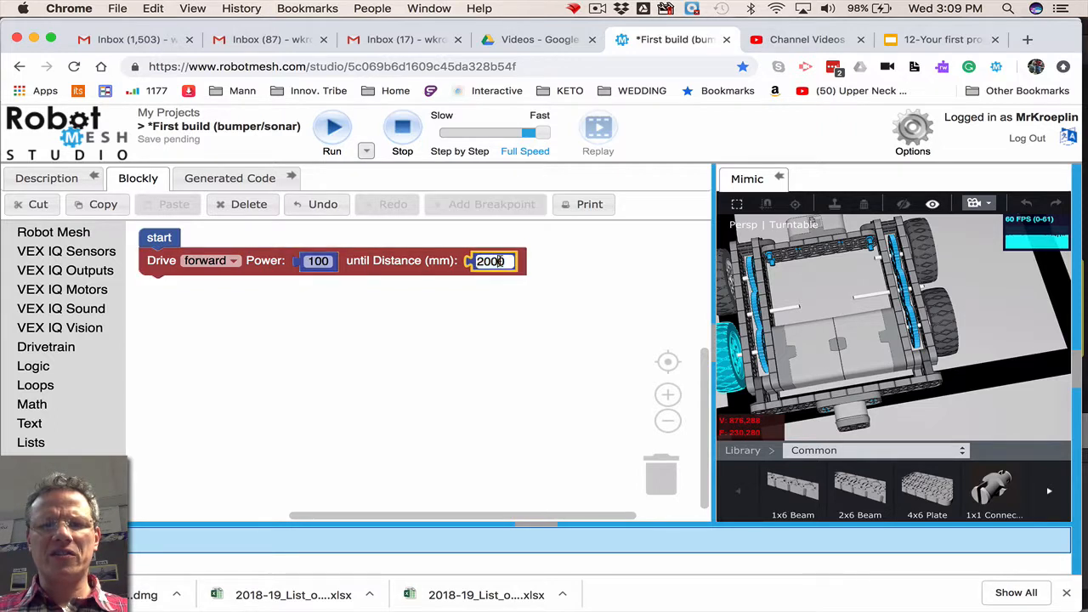
type("5")
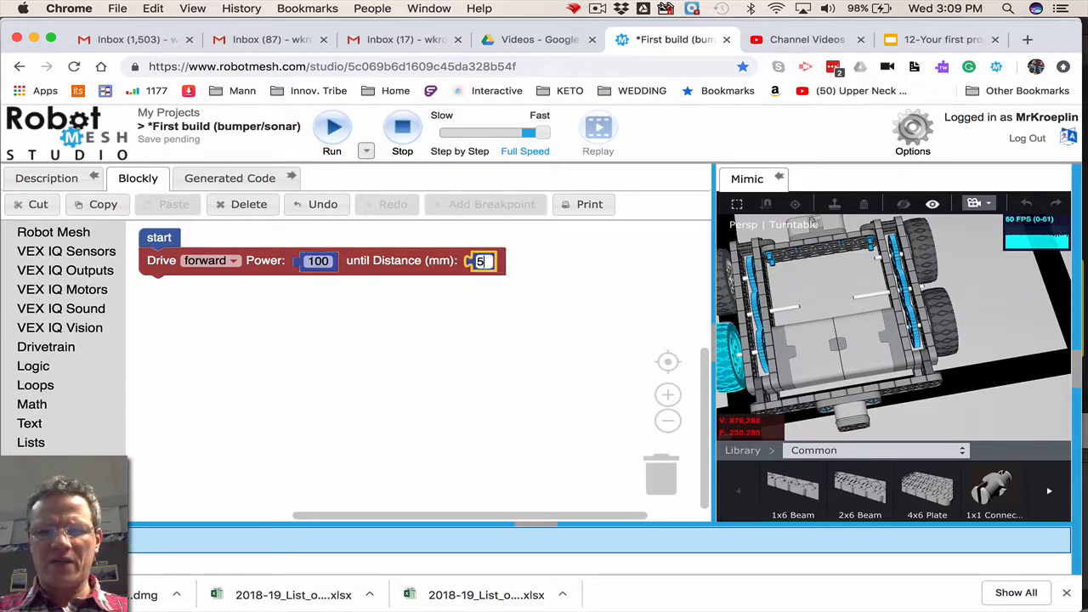
type("500")
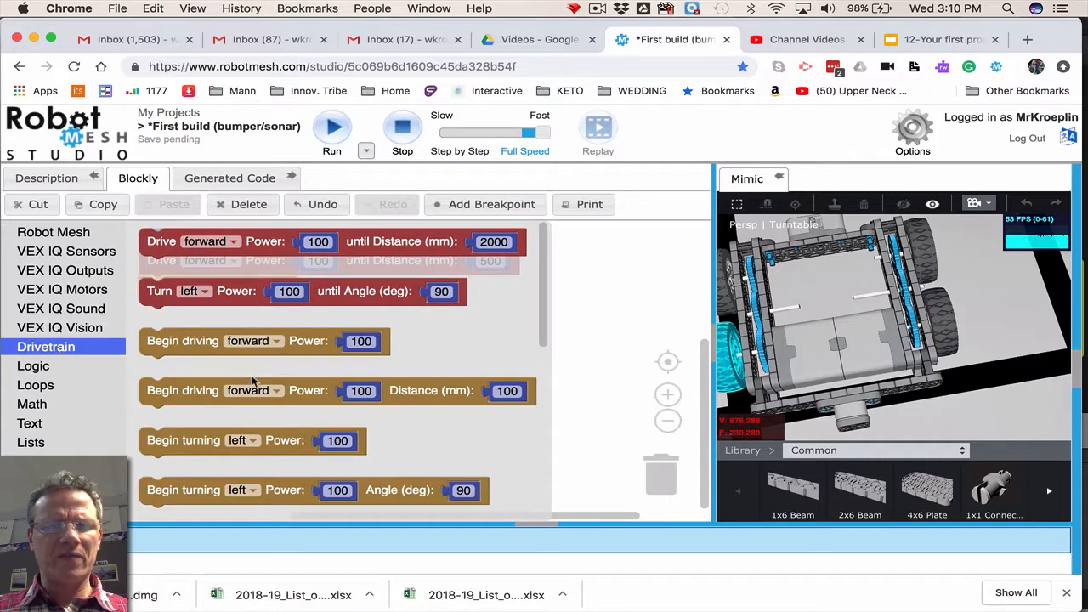
scroll("down", 3)
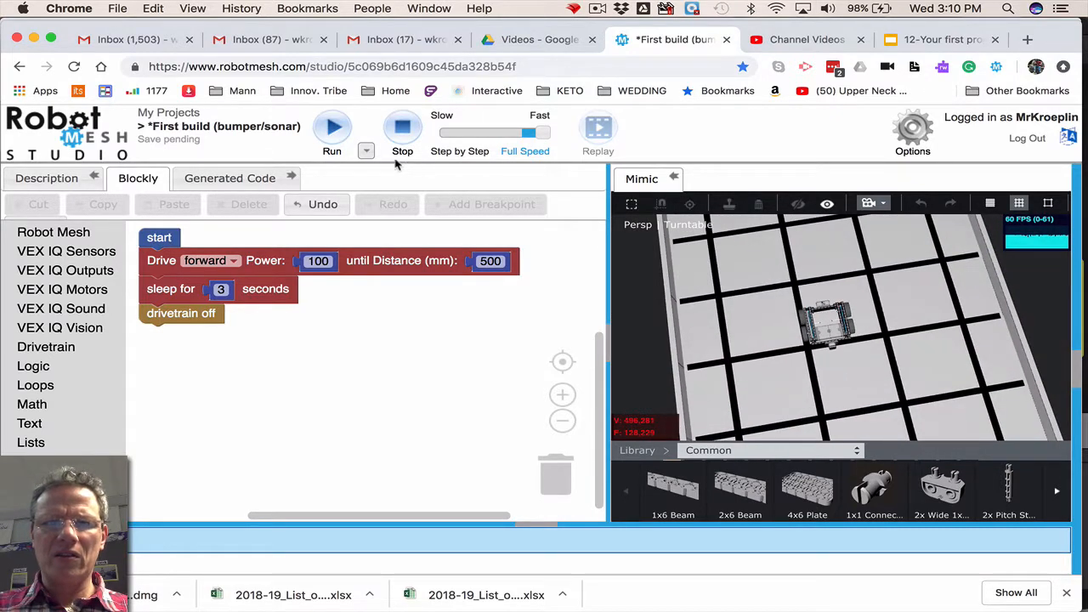
- Run the start program in Mimic and watch the robot drive forward
left_click(332, 128)
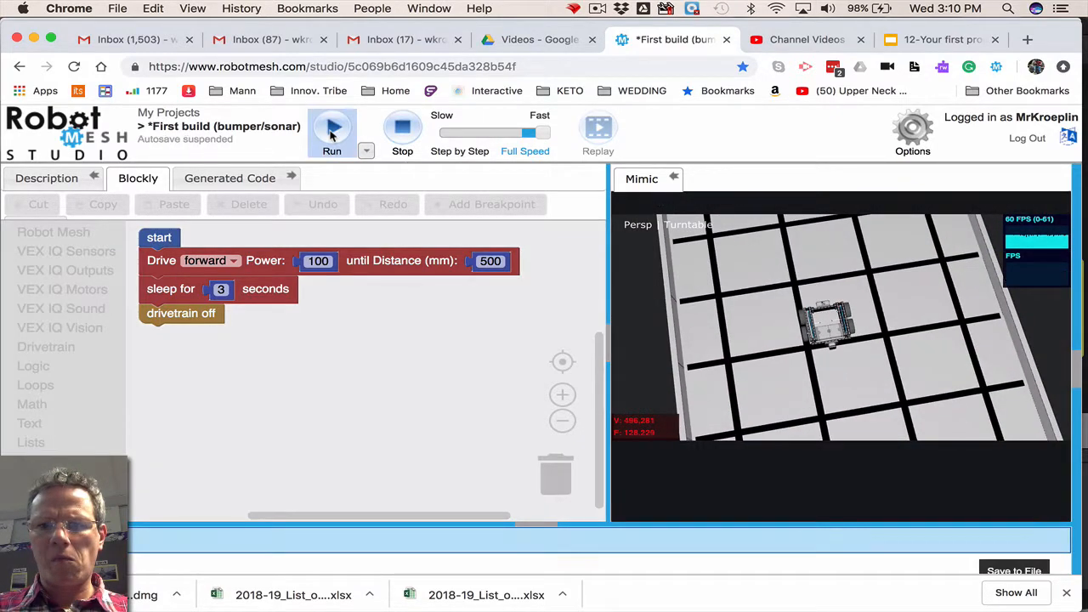
left_click(331, 127)
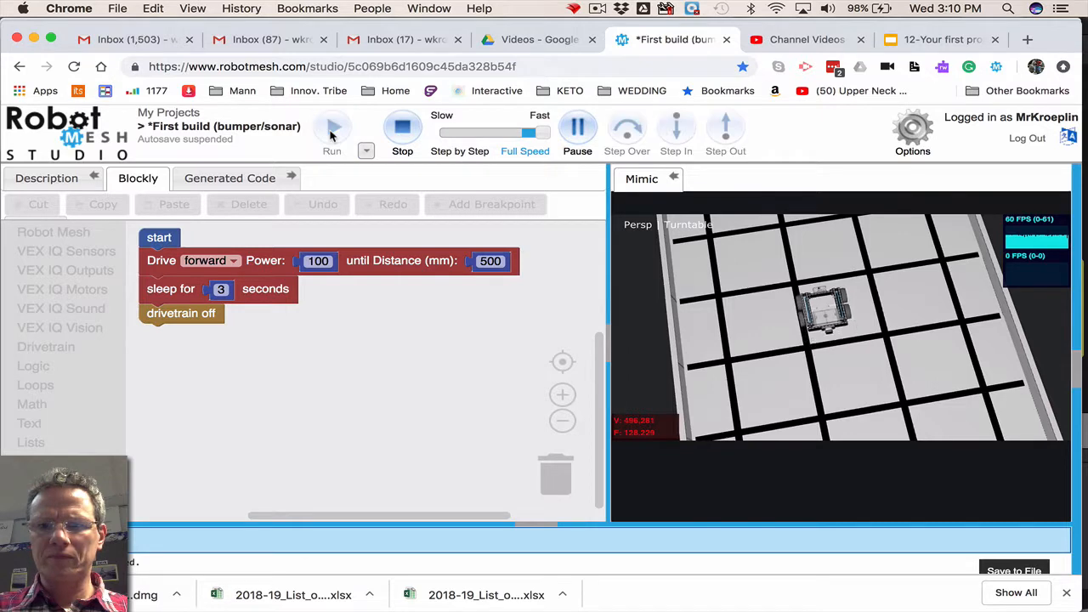
left_click(331, 128)
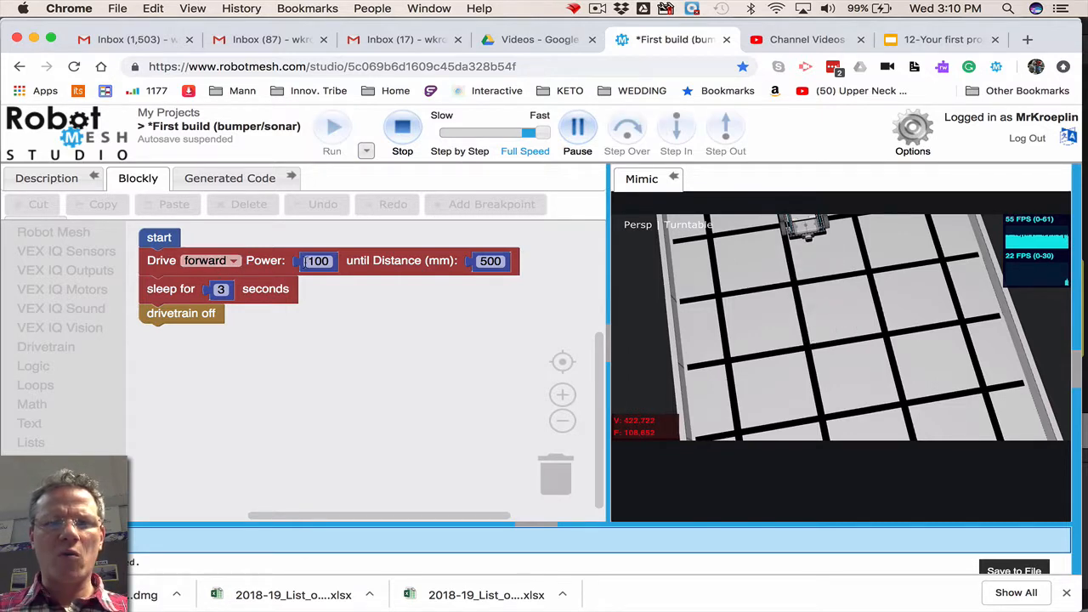
left_click(332, 127)
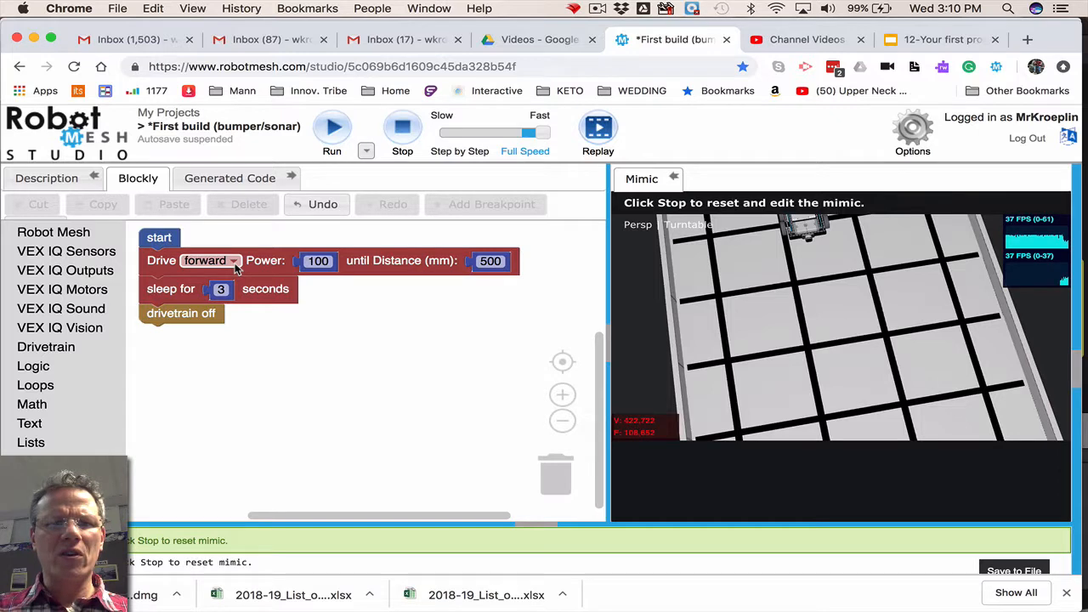
- Switch the Drive block direction to reverse and rerun the program in Mimic
left_click(205, 260)
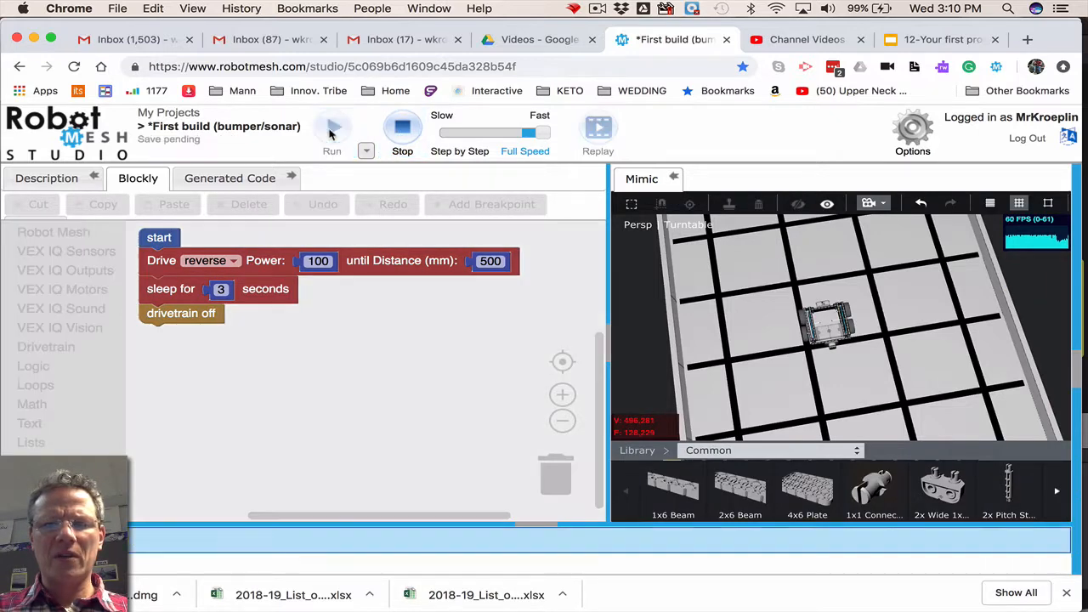
left_click(332, 128)
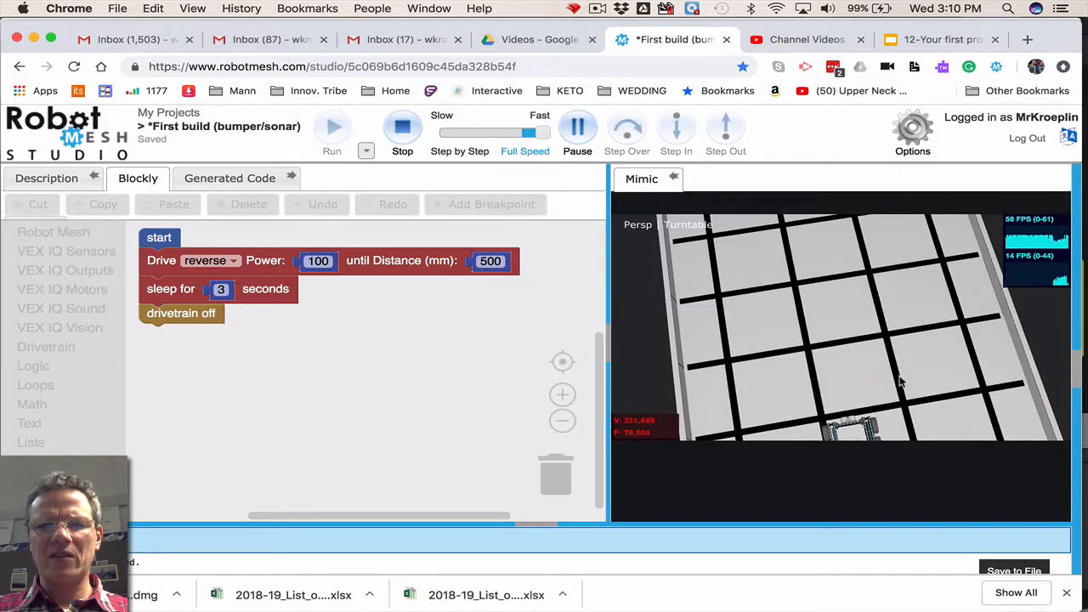
mouse_move(418, 364)
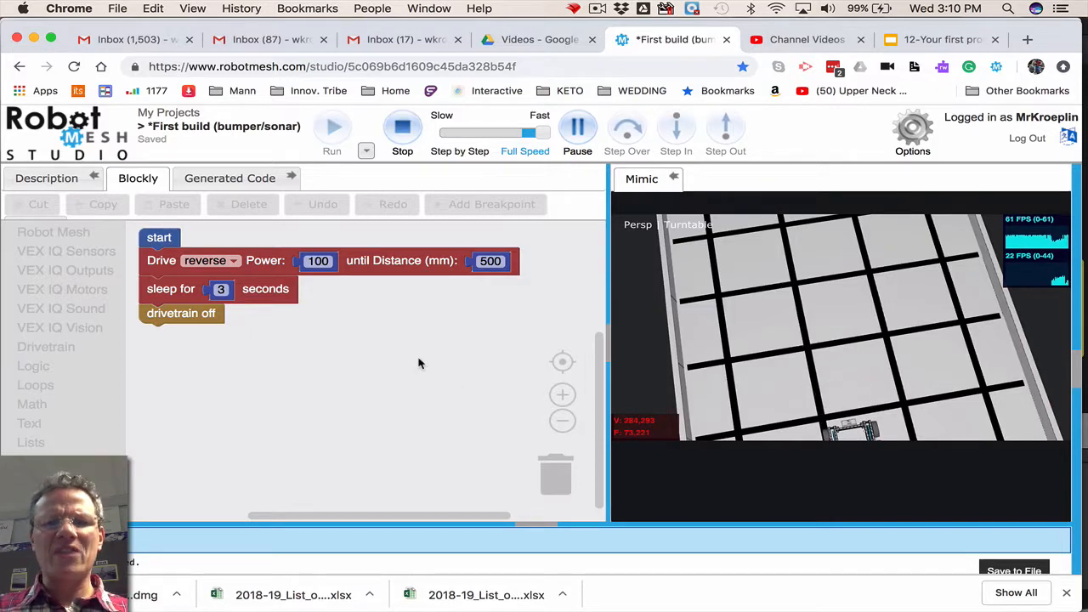